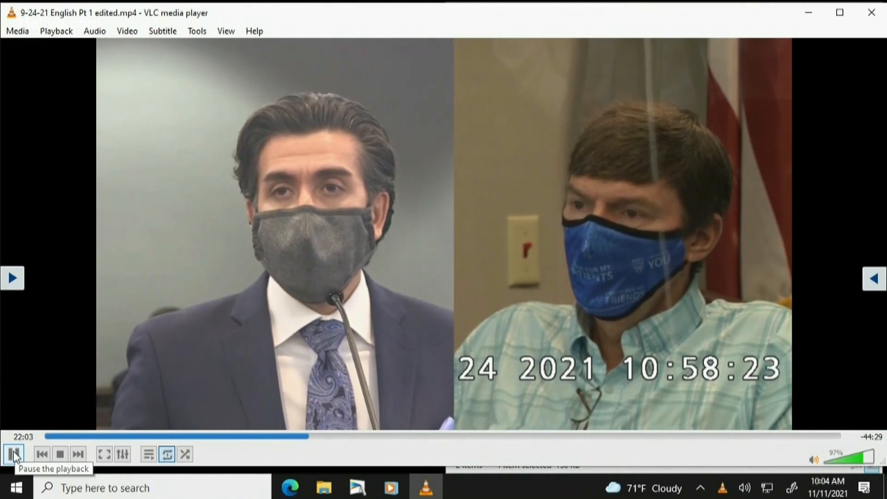
# Step: Restore down the VLC deposition window and right-click clip (a) in File Explorer
pyautogui.click(14, 454)
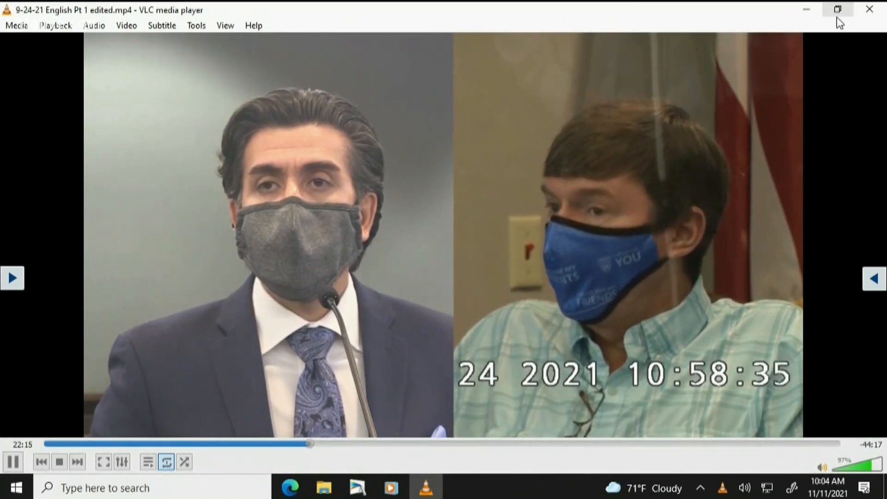
pyautogui.click(838, 10)
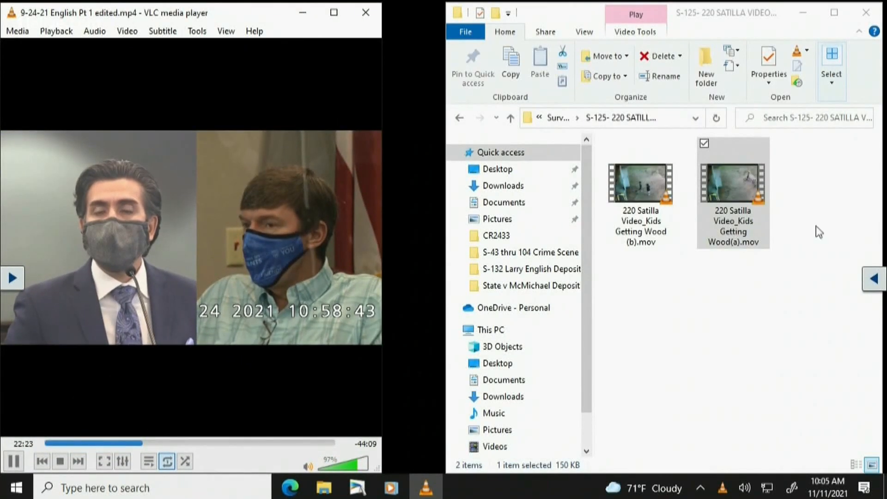
pyautogui.rightClick(731, 181)
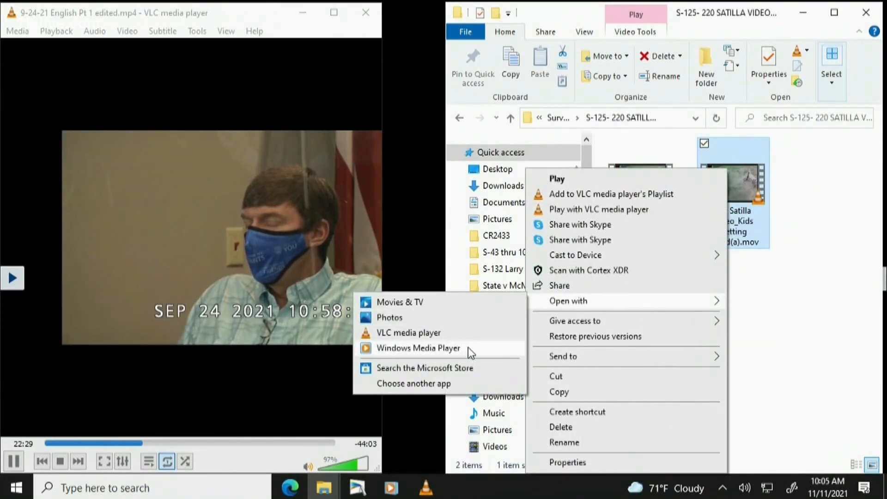
# Step: Open clip (a) in Windows Media Player, start it playing, and pause the deposition video
pyautogui.click(418, 348)
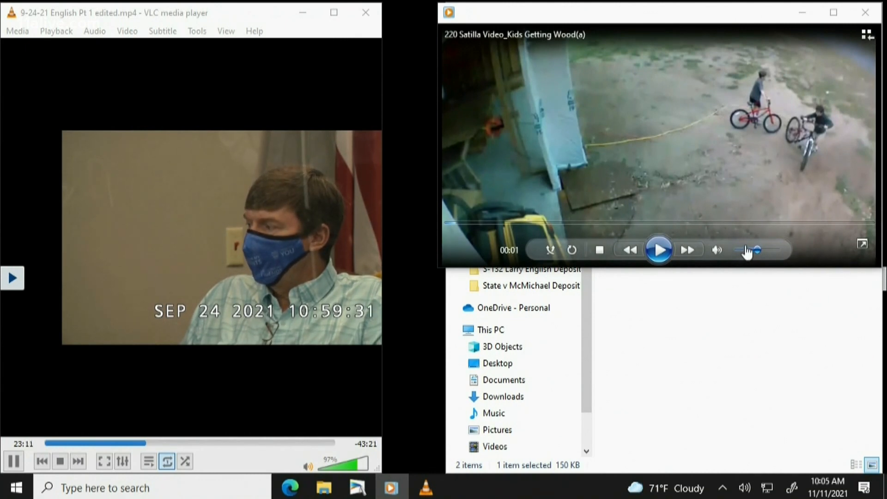
pyautogui.moveTo(660, 250)
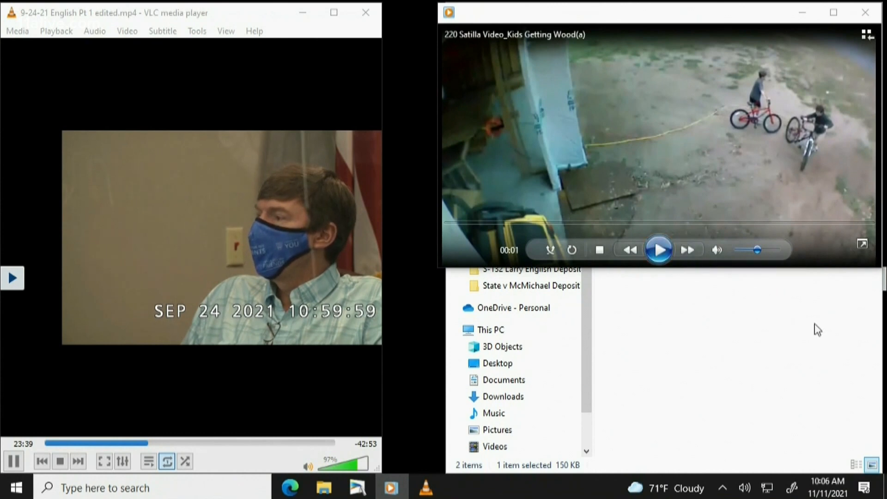
pyautogui.click(13, 461)
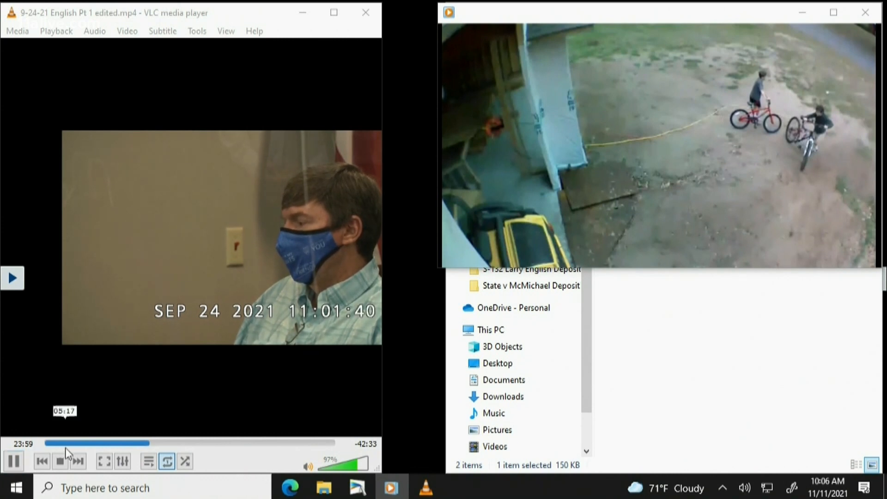
pyautogui.click(659, 249)
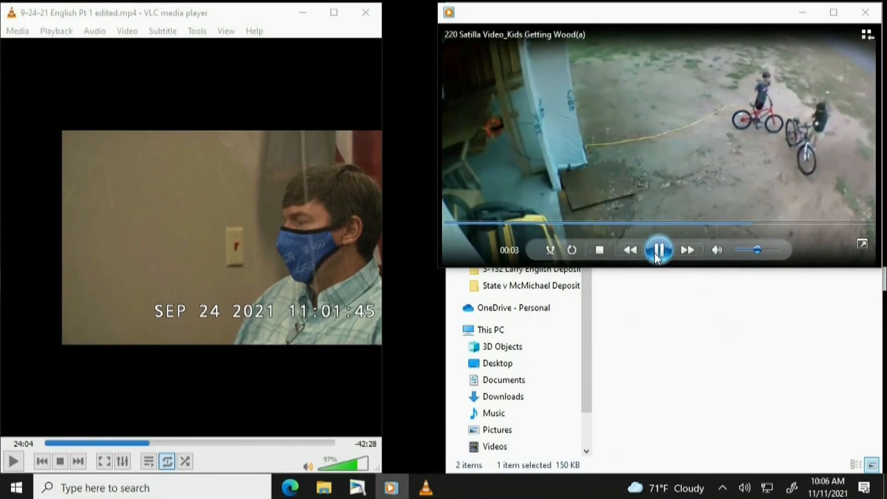
pyautogui.moveTo(659, 249)
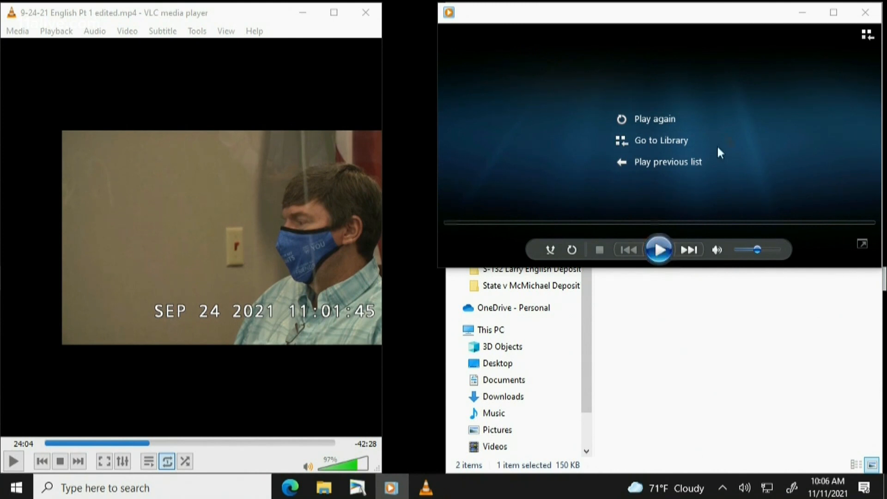
# Step: Use the player controls while clip (a) runs to its Play again screen
pyautogui.click(12, 461)
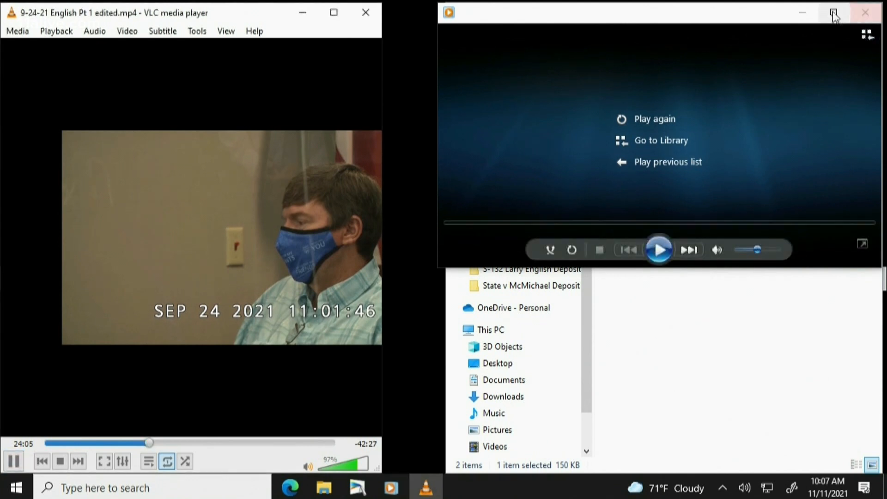
pyautogui.moveTo(865, 12)
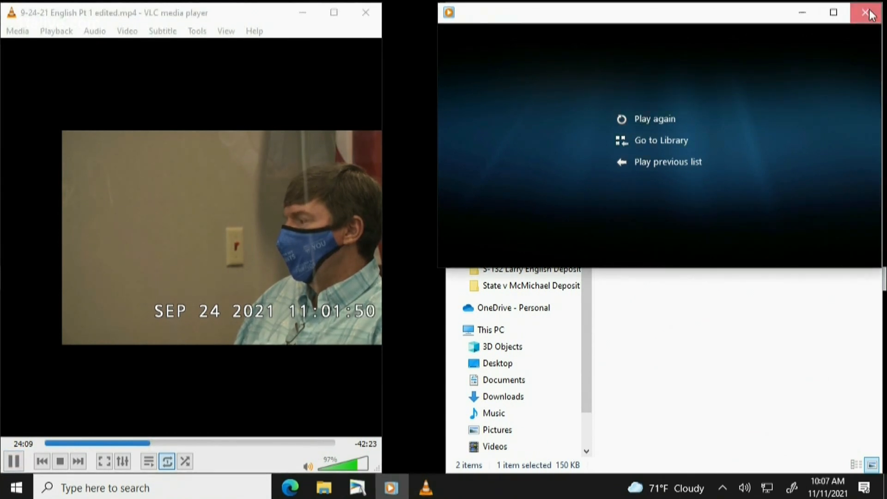
# Step: Close the player after clip (a), open clip (b), and close the player when it ends
pyautogui.click(870, 12)
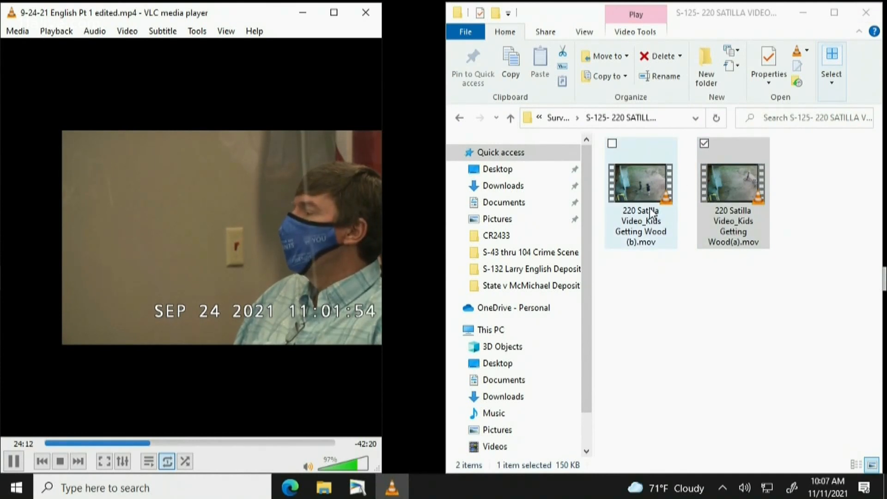
pyautogui.rightClick(641, 184)
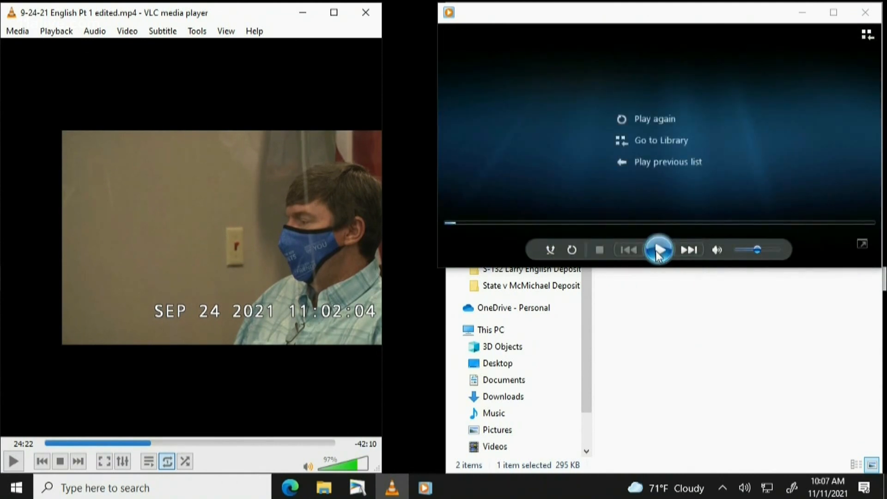
pyautogui.moveTo(865, 12)
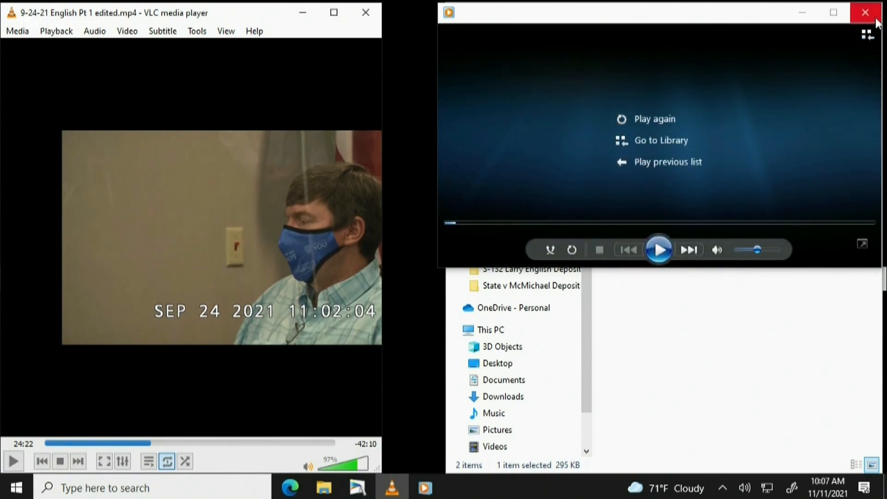
pyautogui.click(864, 13)
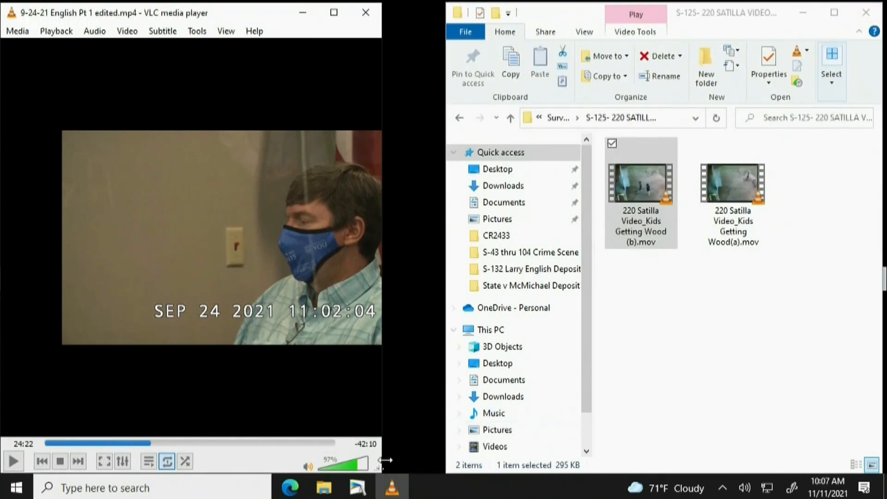